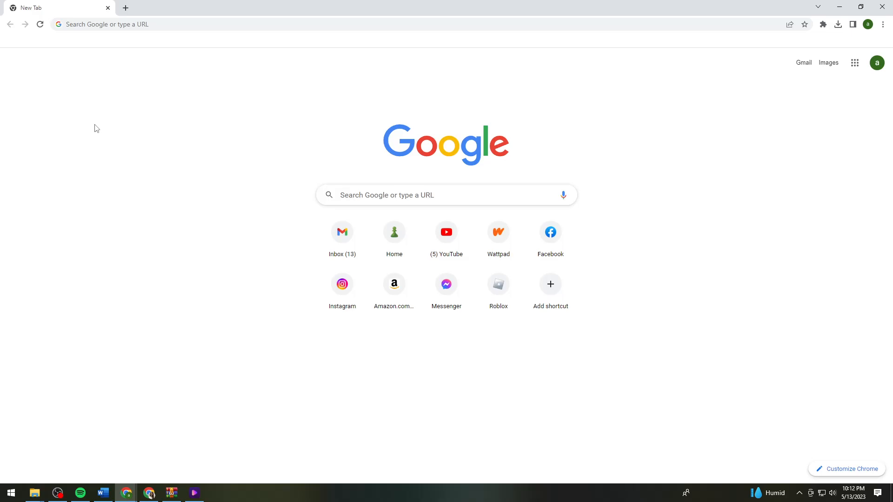
mouse_move(686, 171)
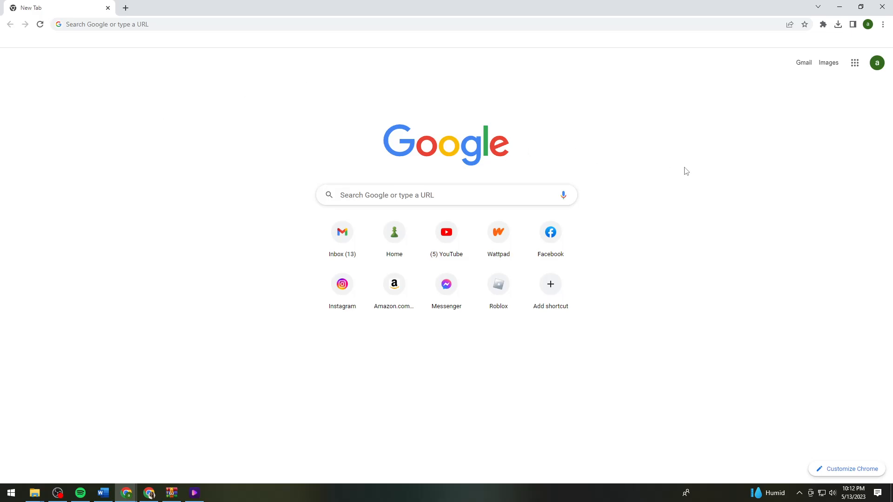
mouse_move(484, 22)
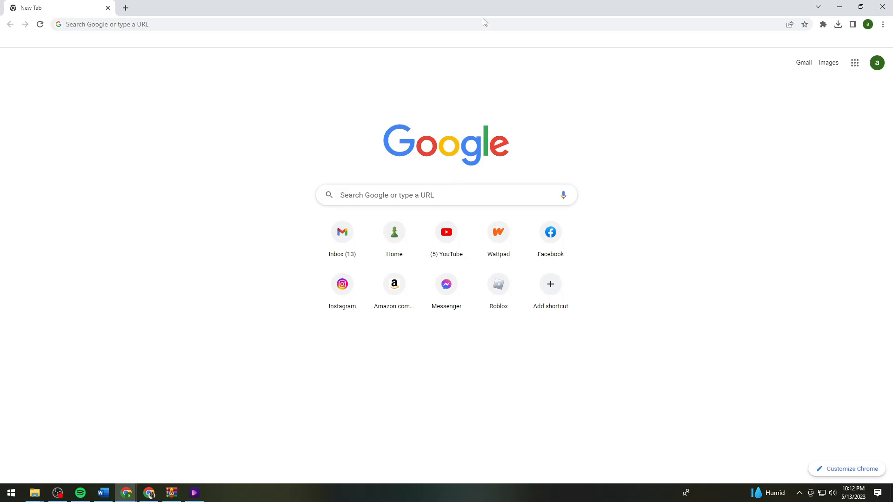
Enter 'te' in the address bar to surface the tesseron.itch.io/alternate-watch suggestion.
type("te")
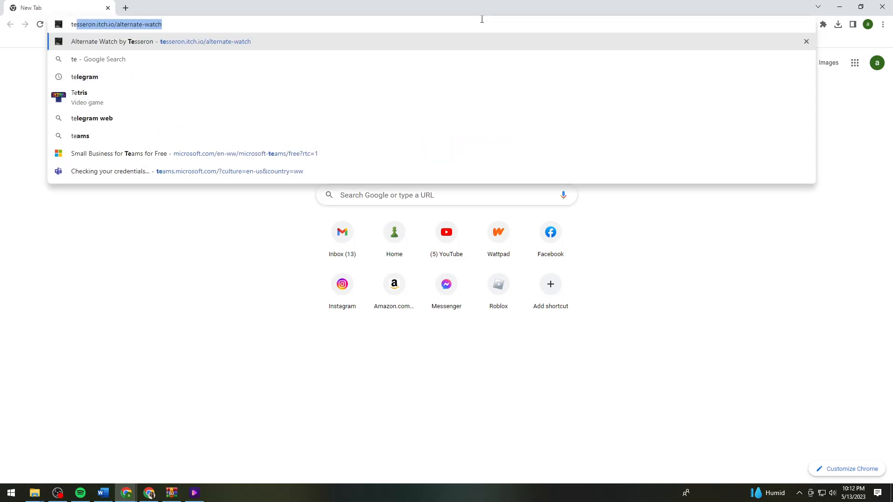
mouse_move(177, 21)
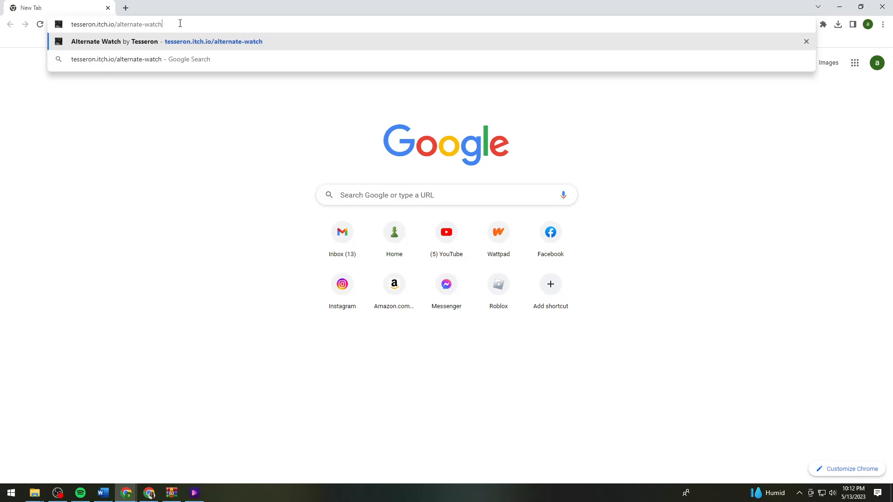
mouse_move(237, 27)
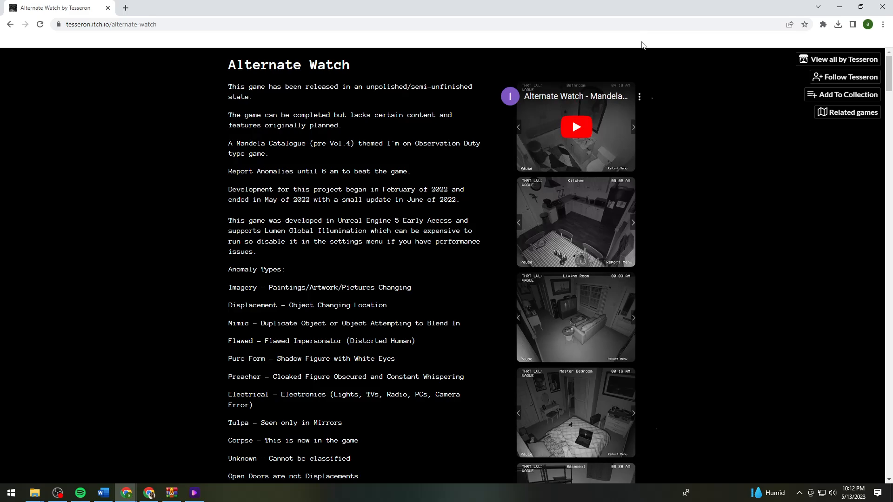
Scroll to the download options and open AlternateWatch_5_1.zip from Chrome's recent downloads.
scroll("down", 3)
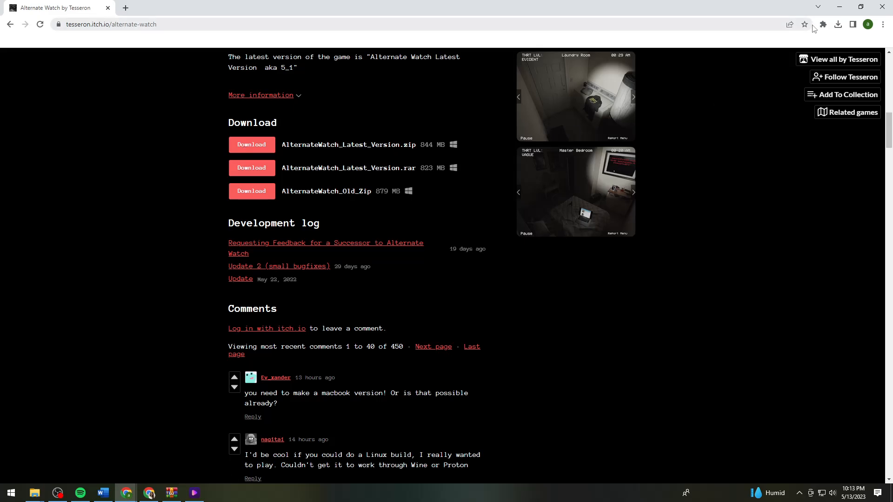
left_click(837, 23)
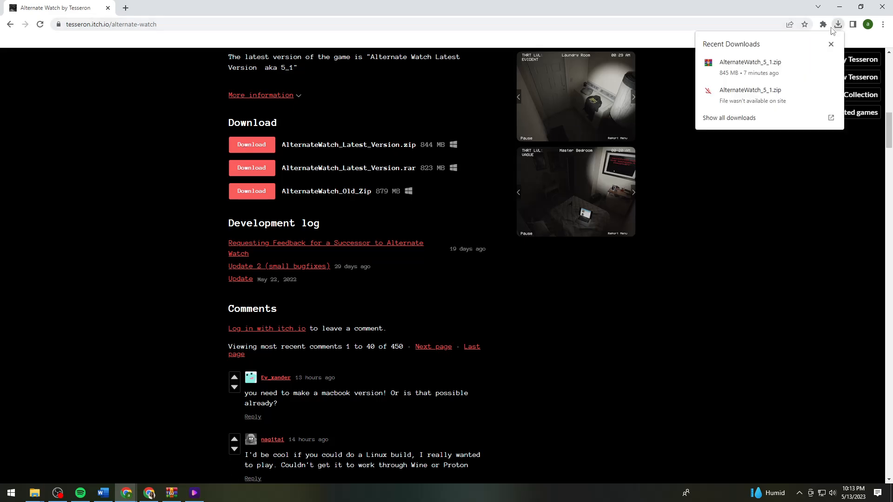
mouse_move(769, 66)
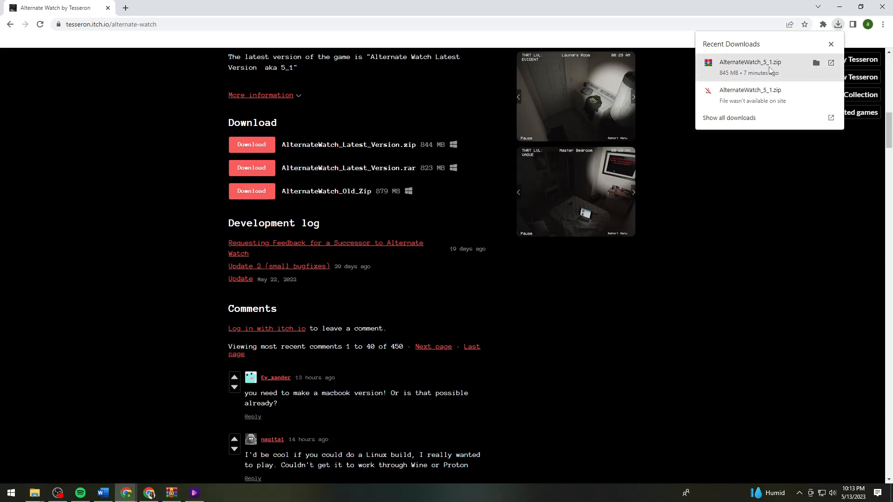
mouse_move(837, 25)
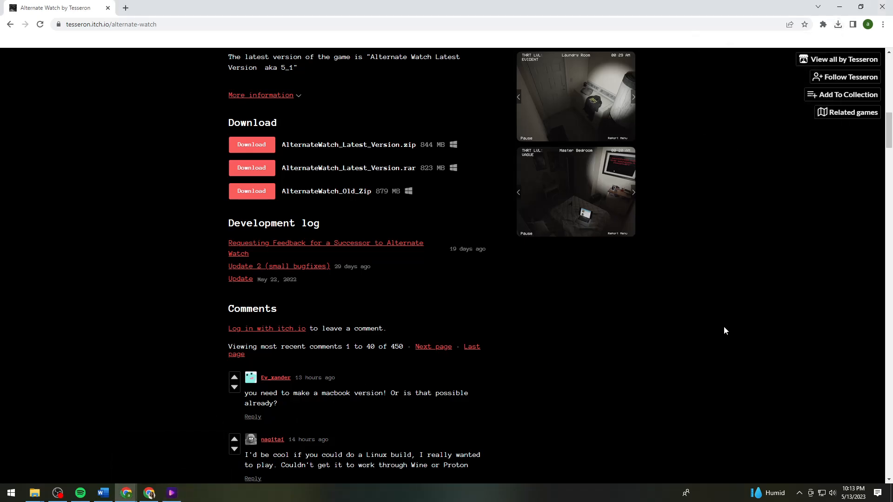
left_click(838, 24)
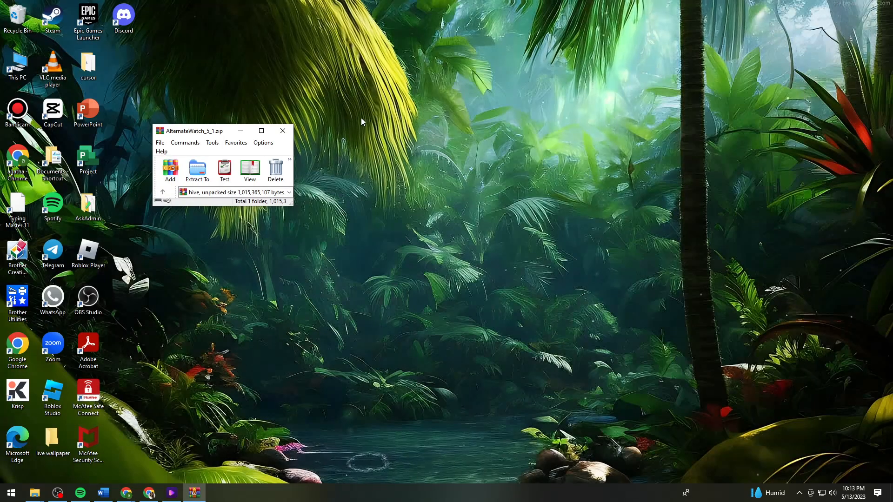
mouse_move(196, 170)
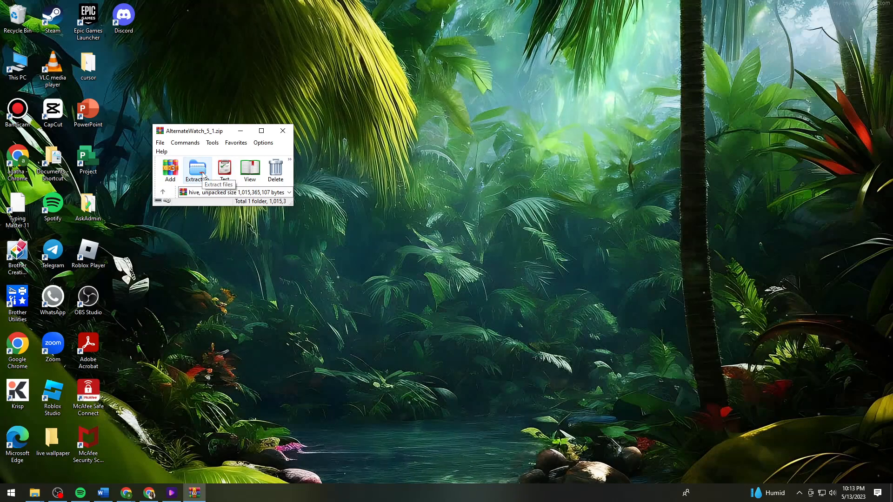
Extract AlternateWatch_5_1.zip into Downloads, dismiss the replace prompt, and close WinRAR.
left_click(196, 170)
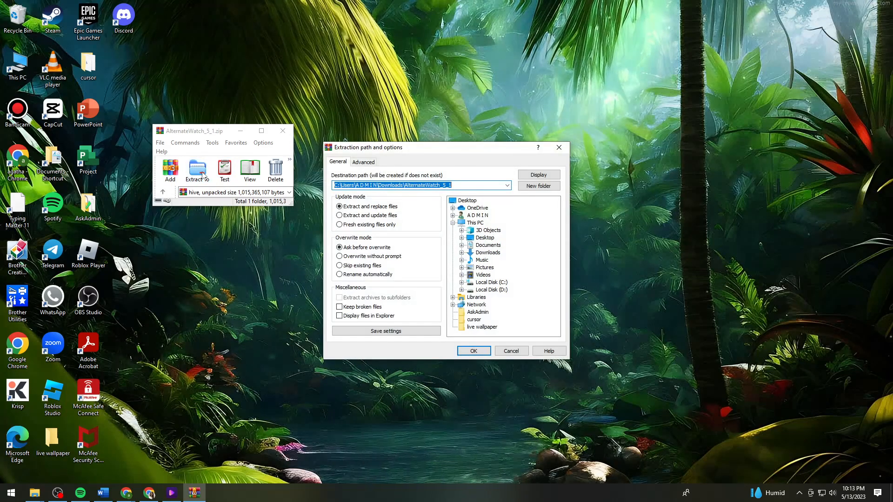
left_click(506, 186)
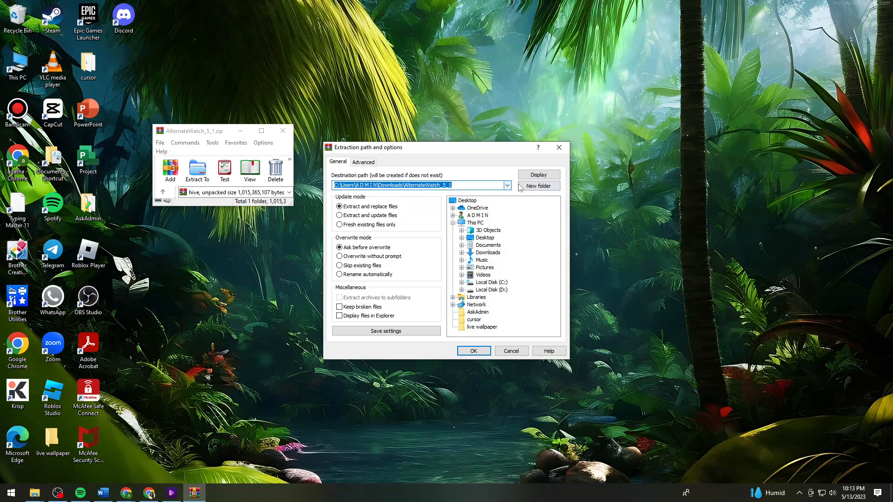
mouse_move(537, 186)
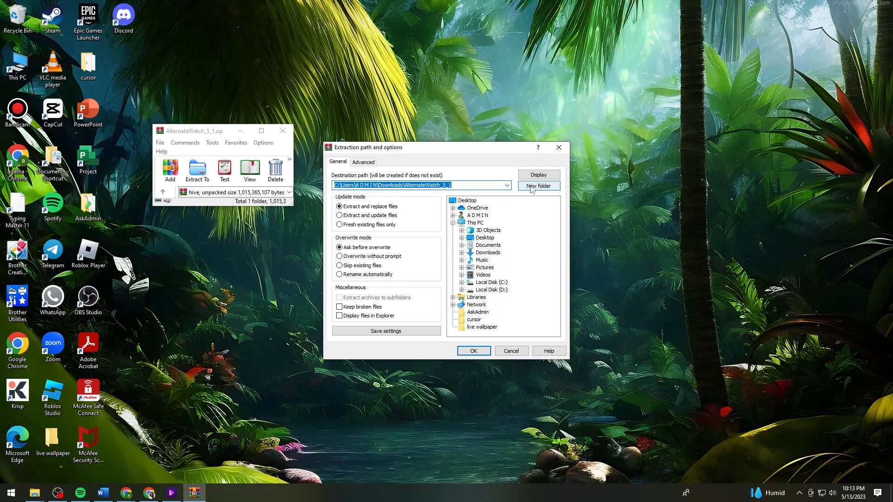
mouse_move(307, 154)
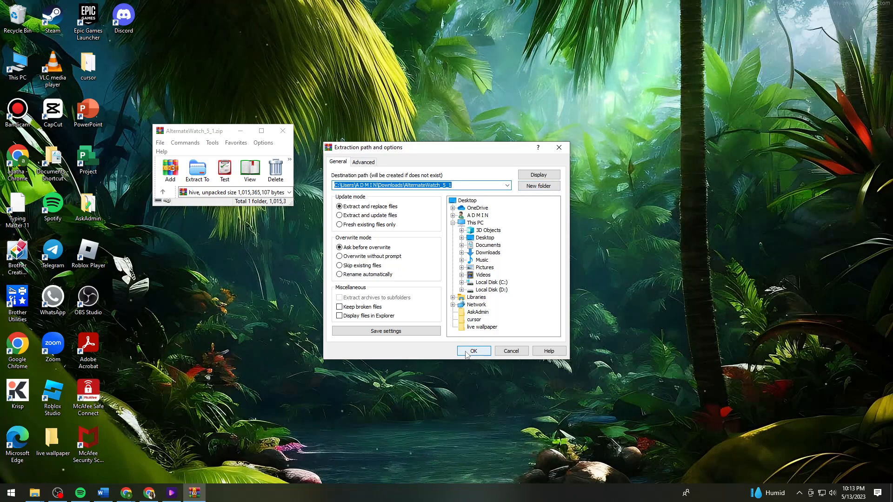
left_click(473, 351)
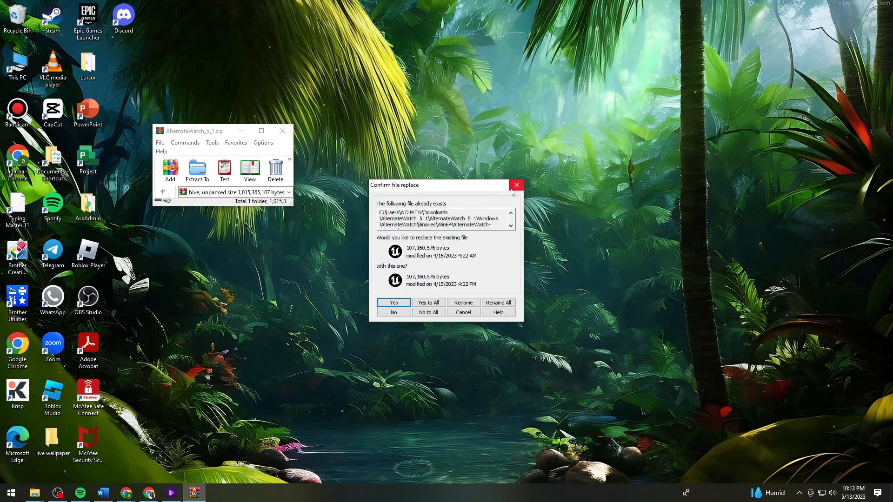
left_click(393, 312)
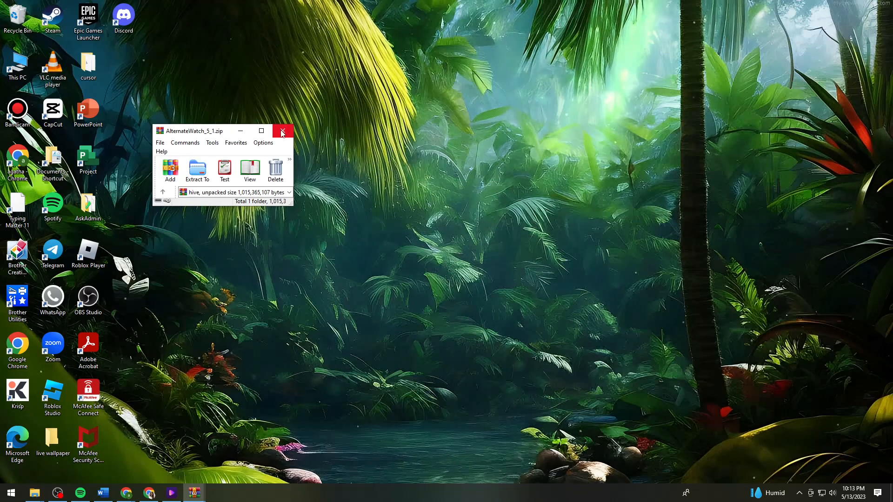
left_click(282, 131)
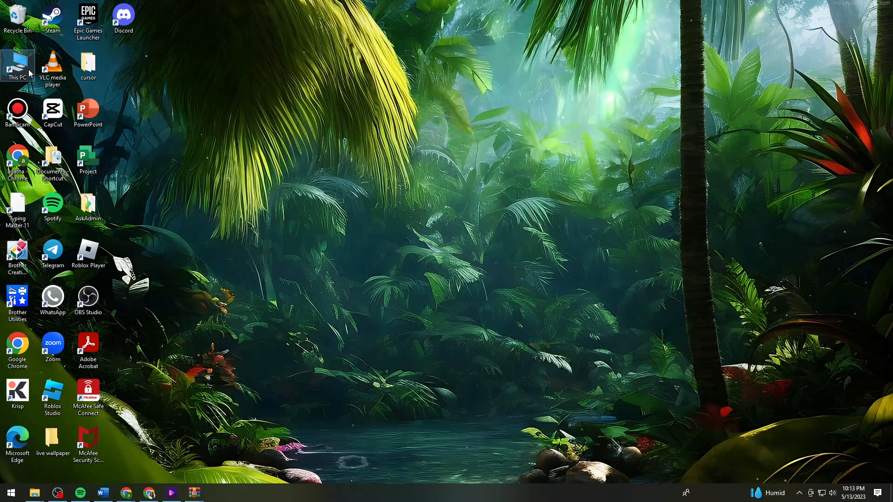
Browse Downloads to AlternateWatch_5_1\Windows and select AlternateWatch.exe.
double_click(17, 63)
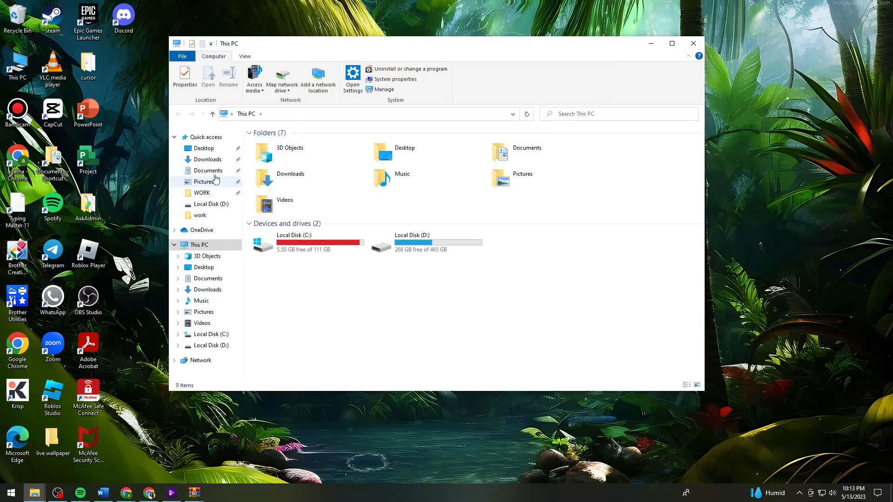
left_click(207, 160)
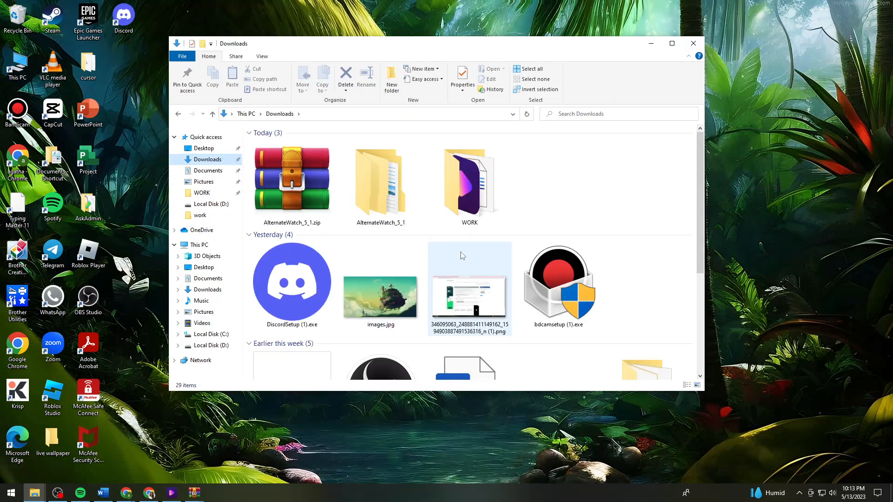
mouse_move(380, 182)
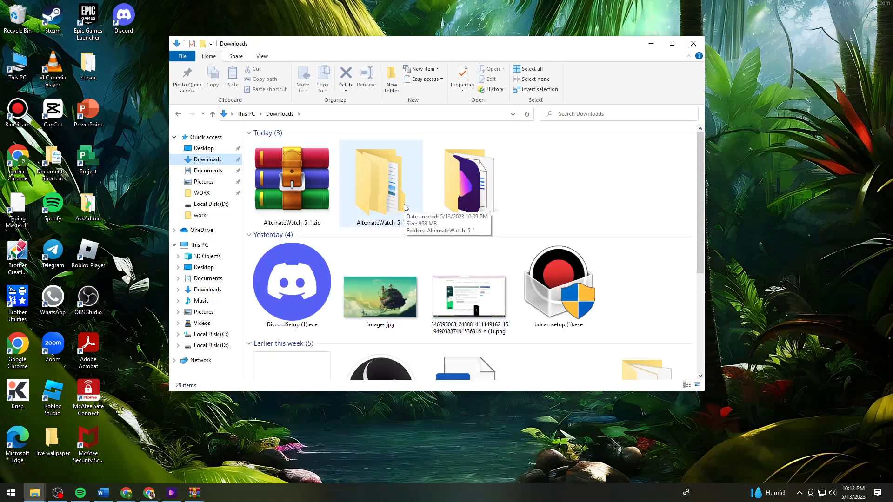
double_click(380, 177)
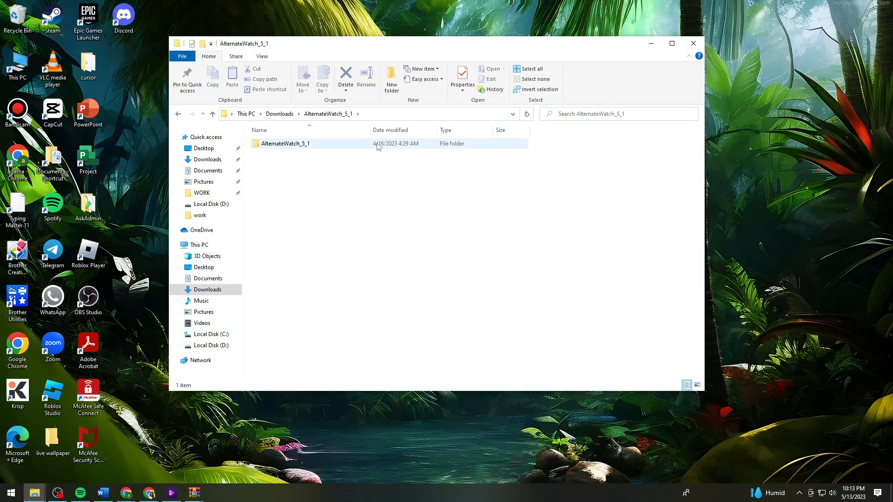
double_click(285, 143)
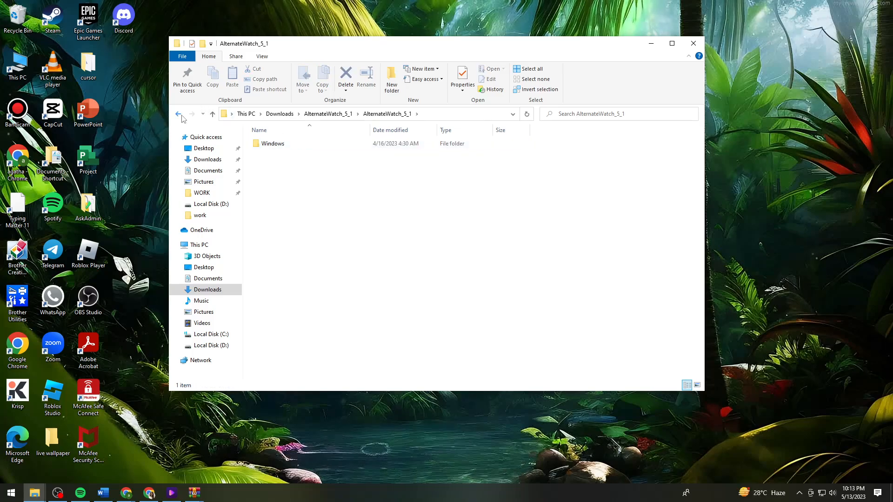
left_click(178, 113)
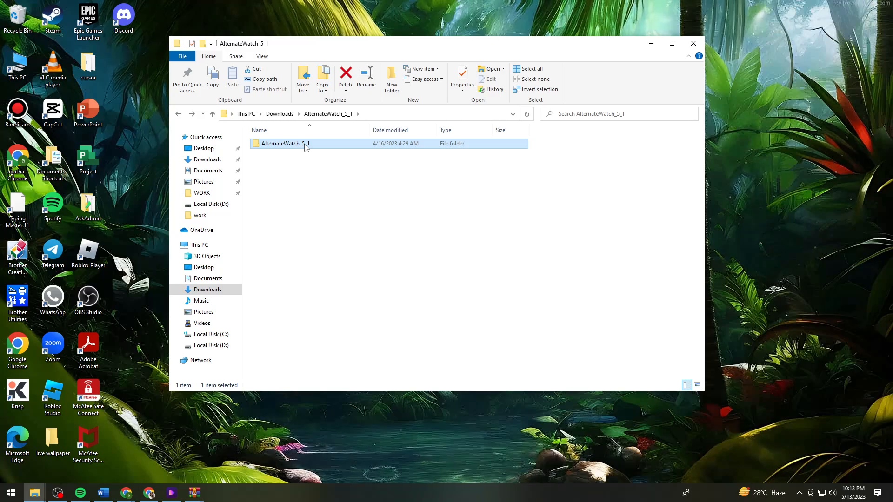
double_click(284, 144)
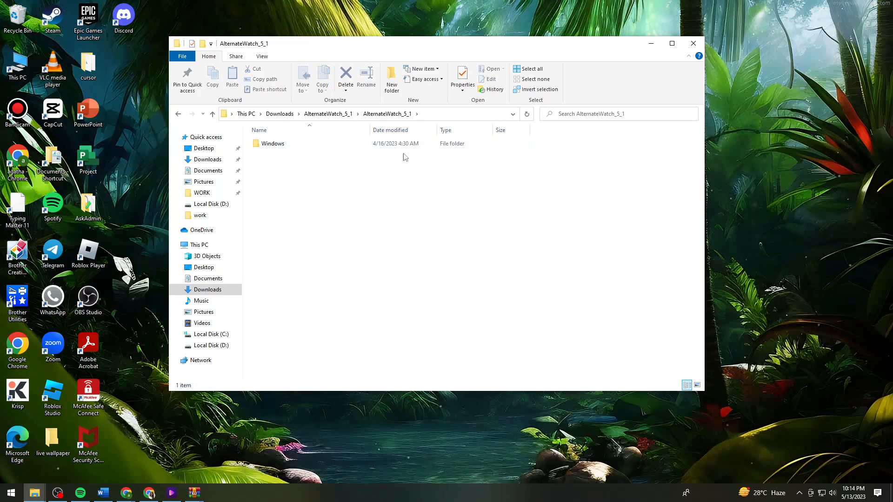
double_click(272, 143)
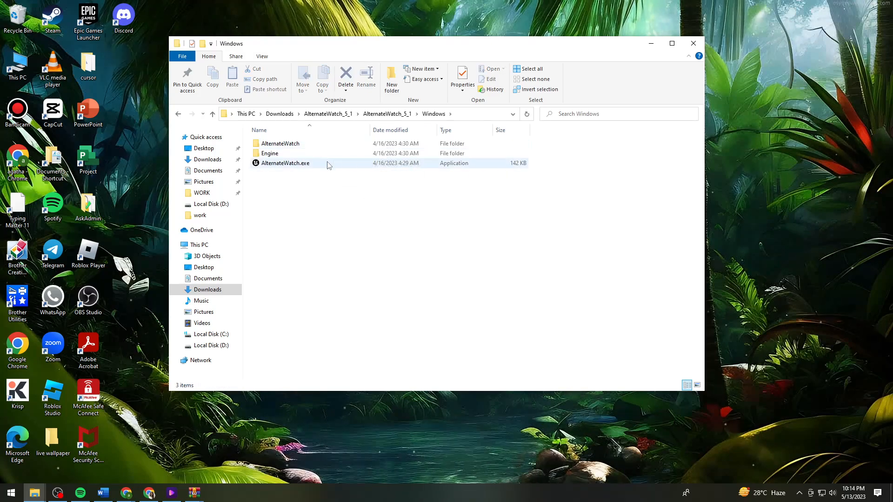
left_click(285, 163)
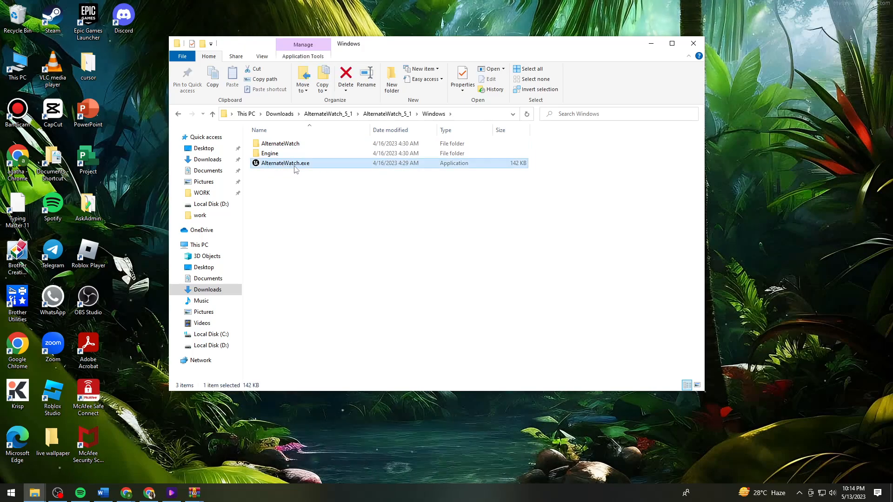
mouse_move(296, 165)
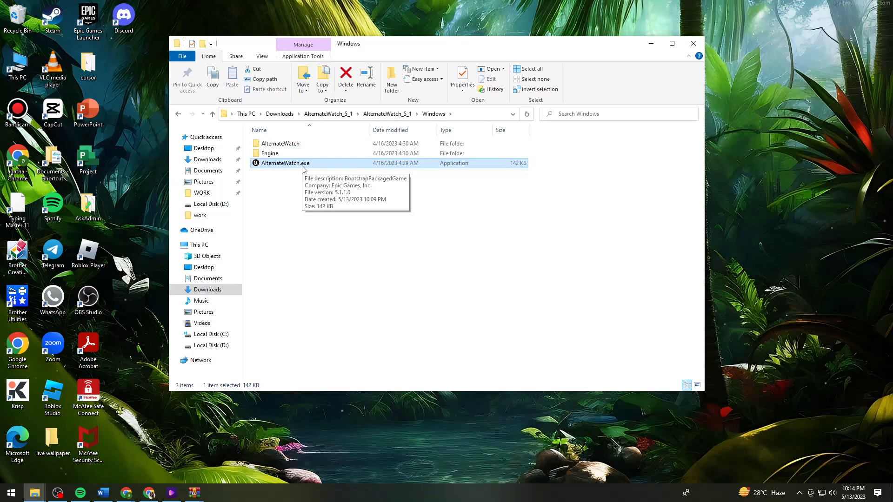
double_click(285, 163)
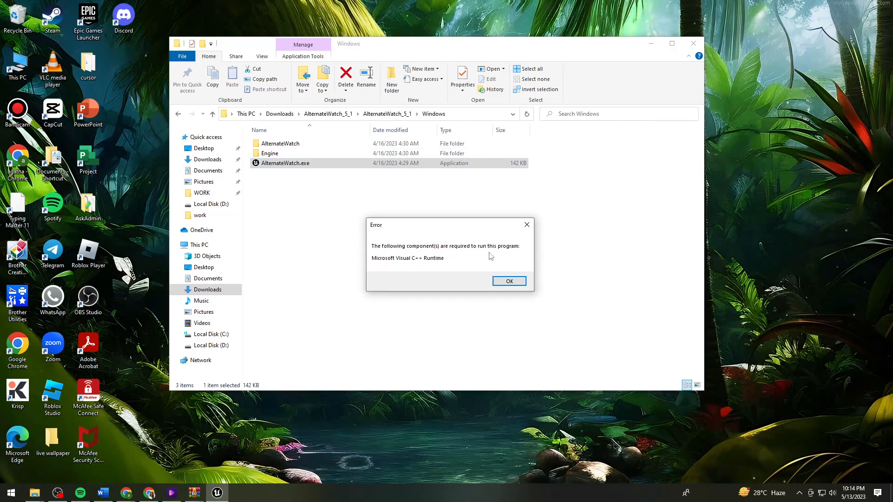
mouse_move(530, 287)
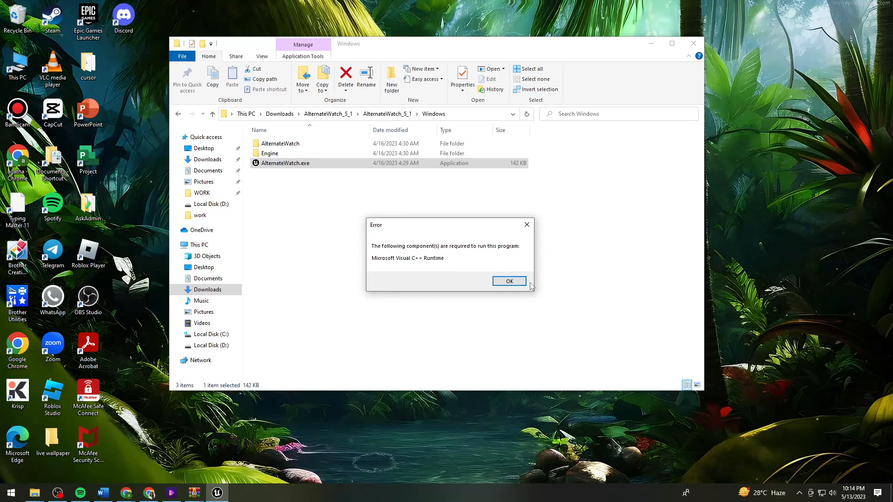
left_click(508, 281)
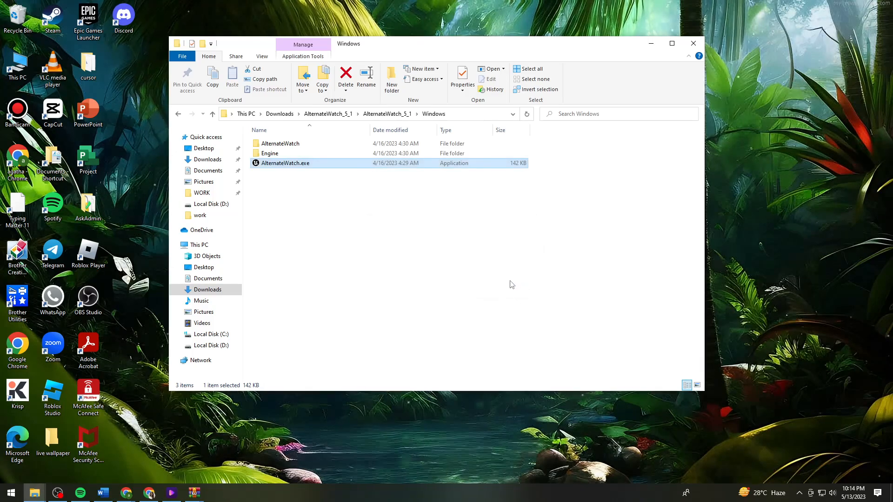
mouse_move(576, 226)
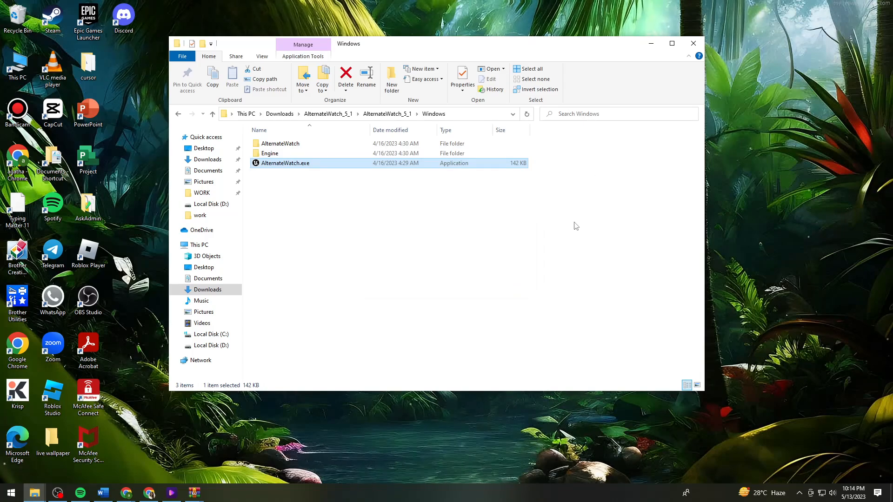
left_click(438, 202)
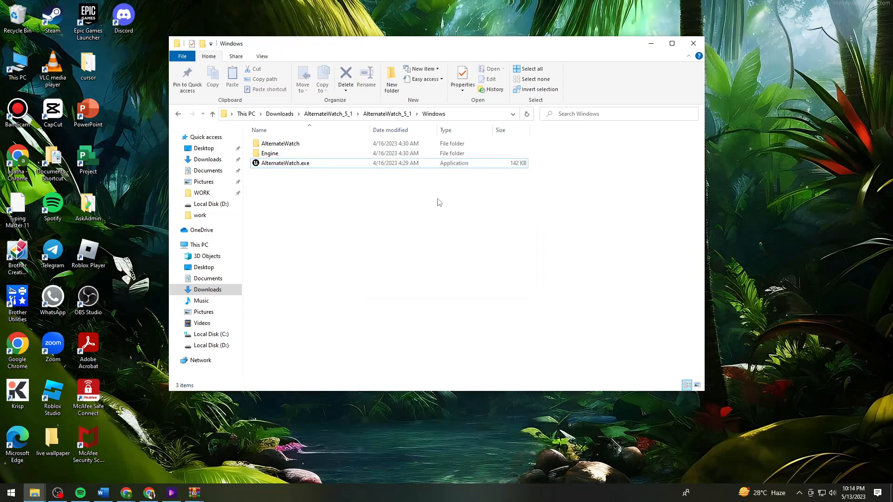